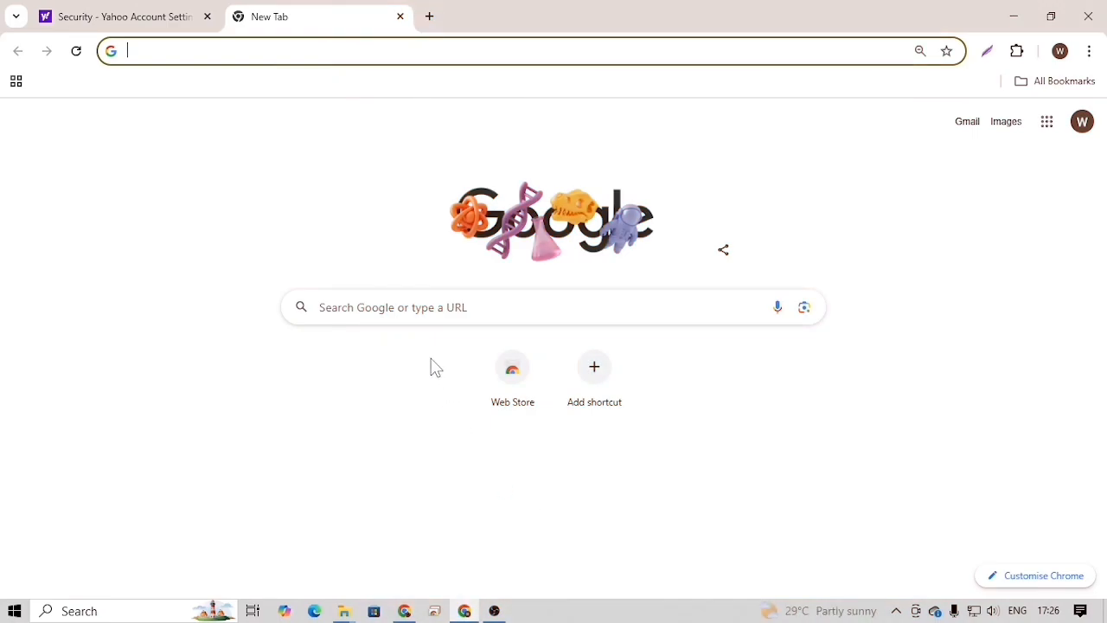
- Search Google for 'Regain Yahoo mail backup snd migration' and open the Regain Yahoo Mail Backup Software result
text(Regain Yahoo mail backup snd migration)
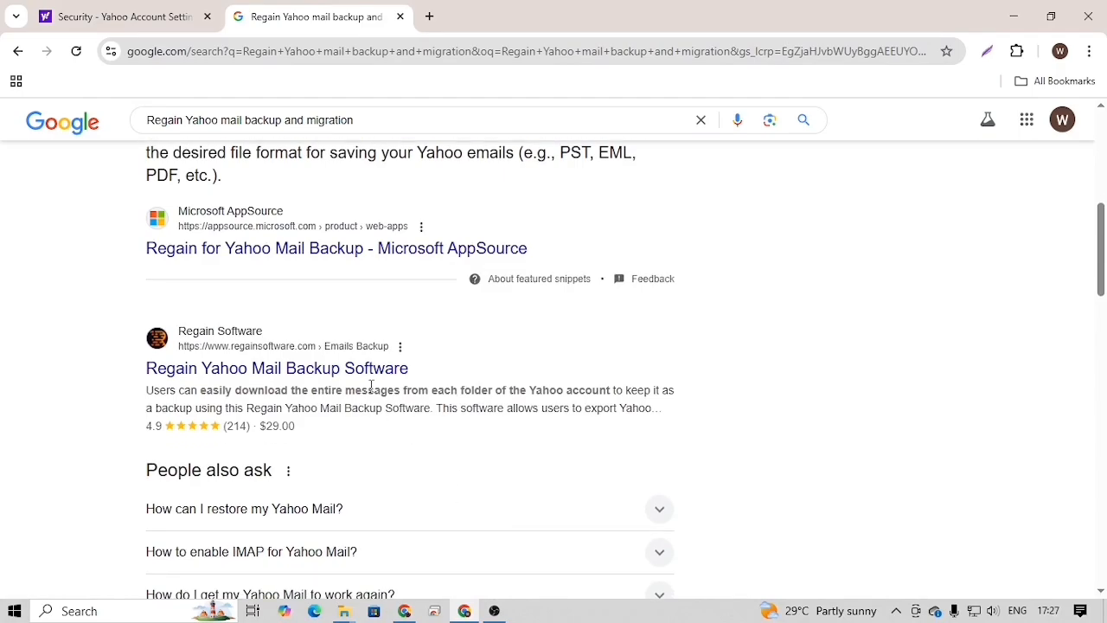
click(276, 367)
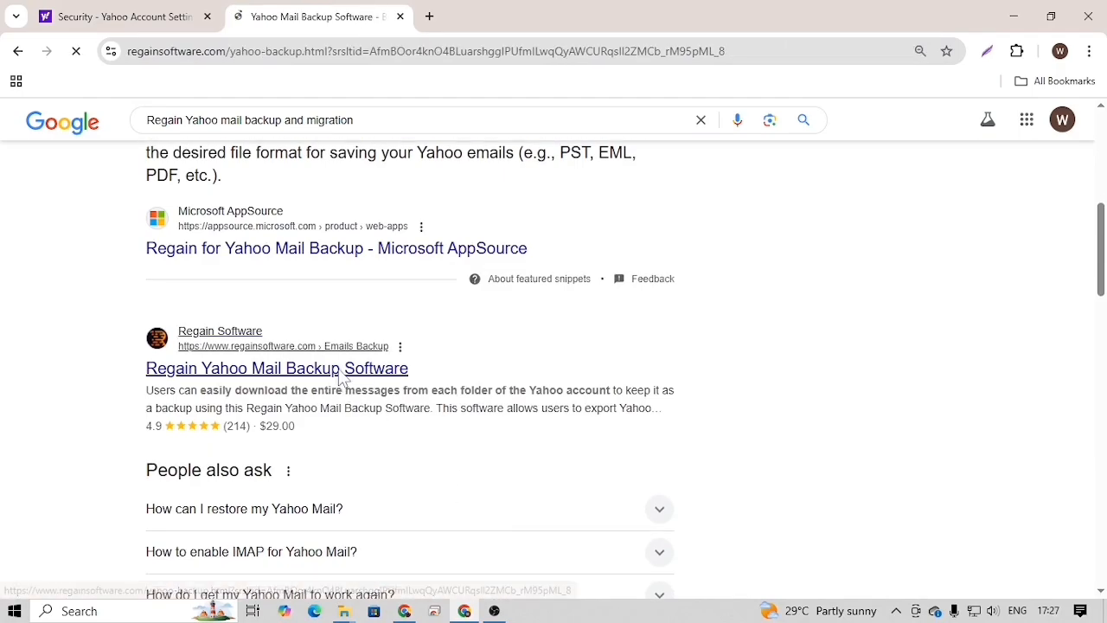
click(276, 367)
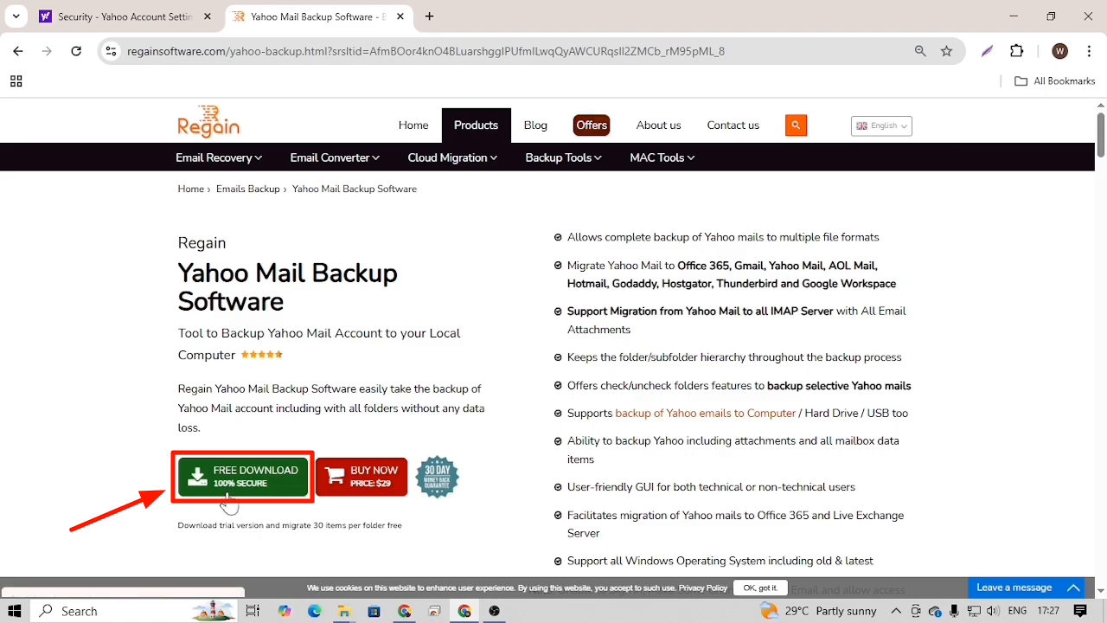
- Download the free trial installer regain-yahoomail-backup.exe from the Regain site
click(242, 477)
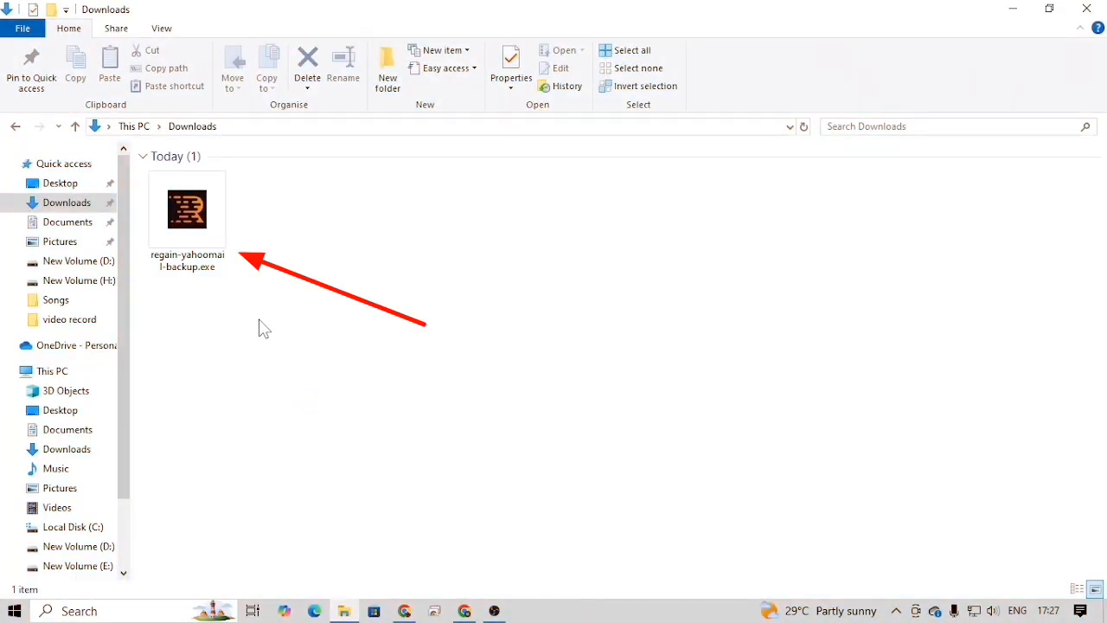
- Run regain-yahoomail-backup.exe through setup, accept the license, and launch the installed tool
click(187, 209)
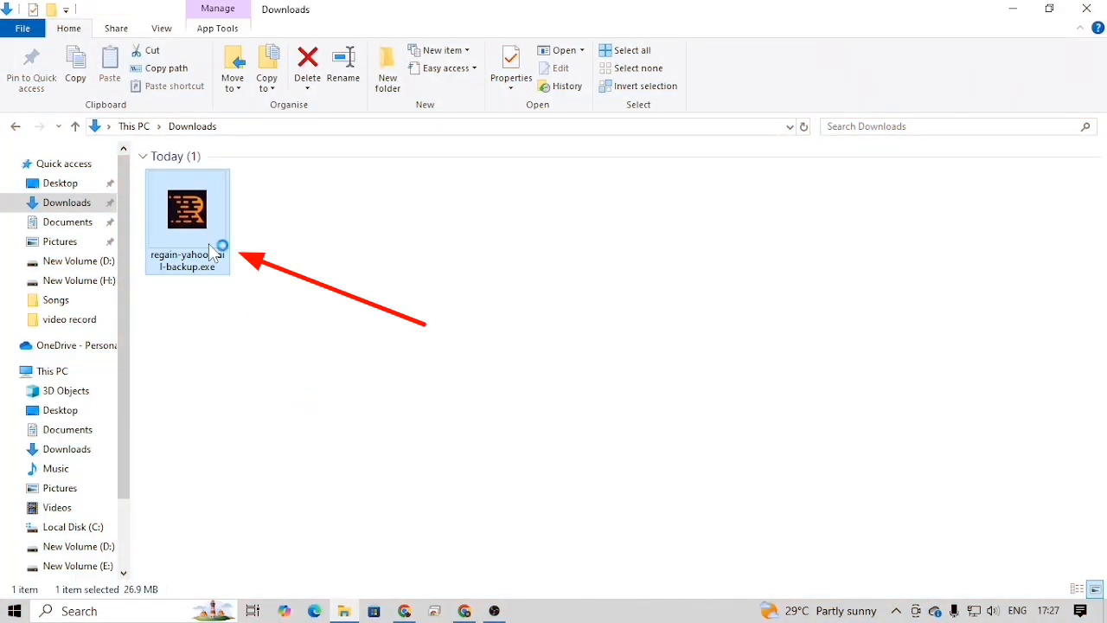
double_click(187, 207)
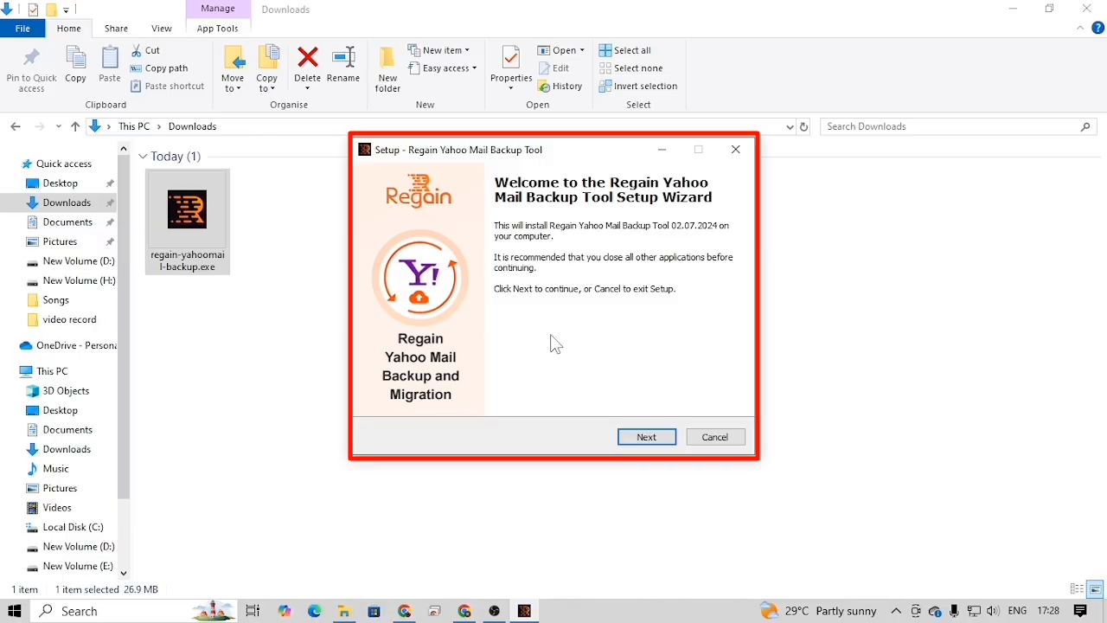
click(647, 436)
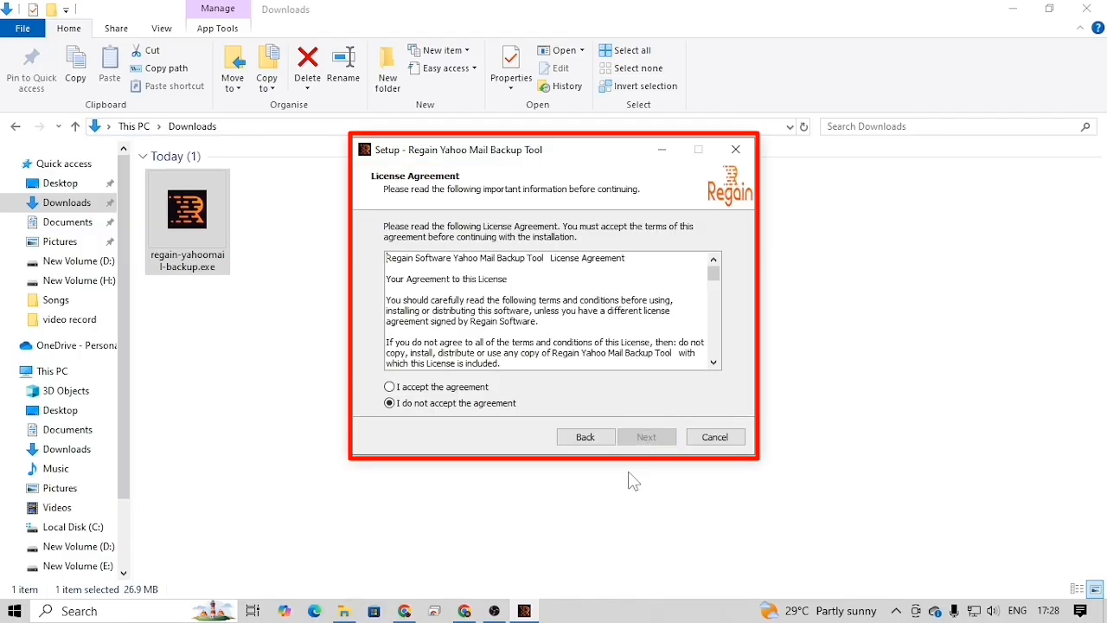
click(647, 436)
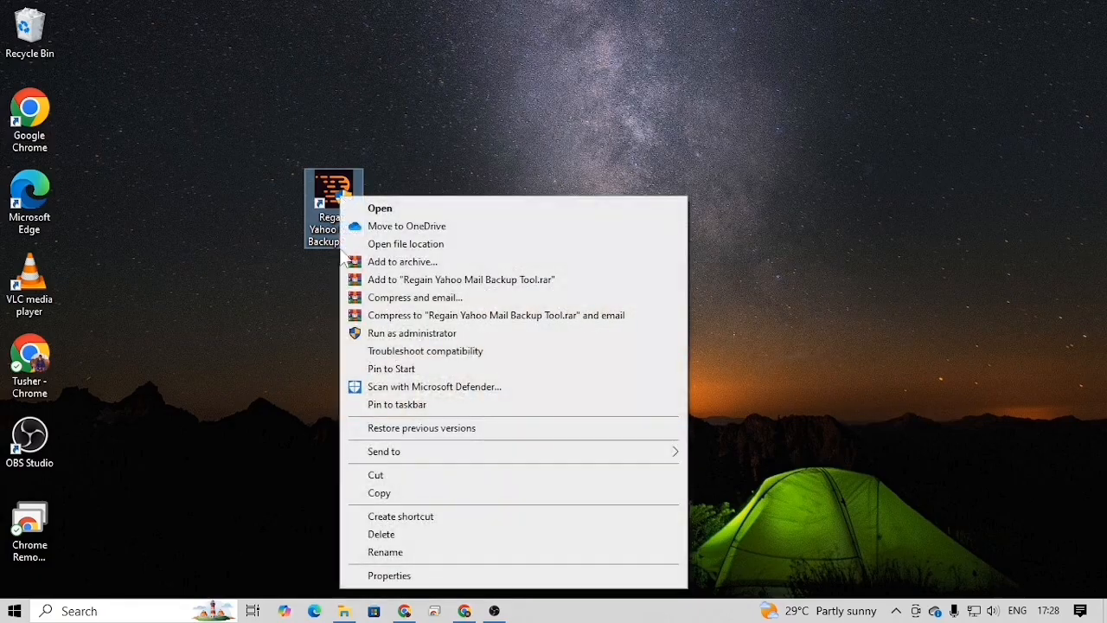
click(381, 207)
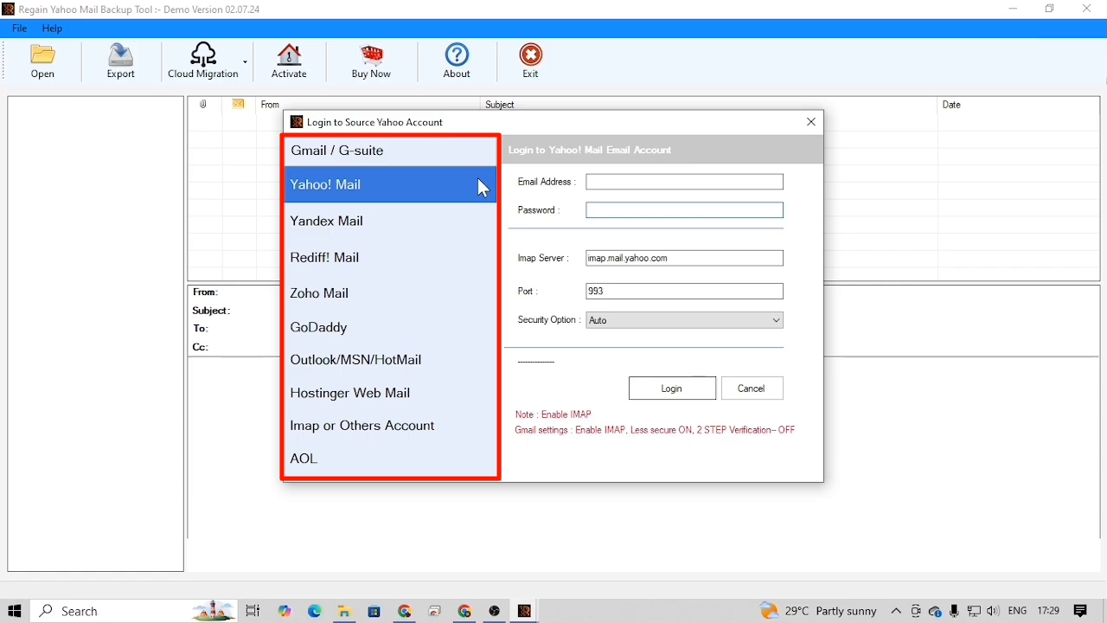
mouse_move(691, 515)
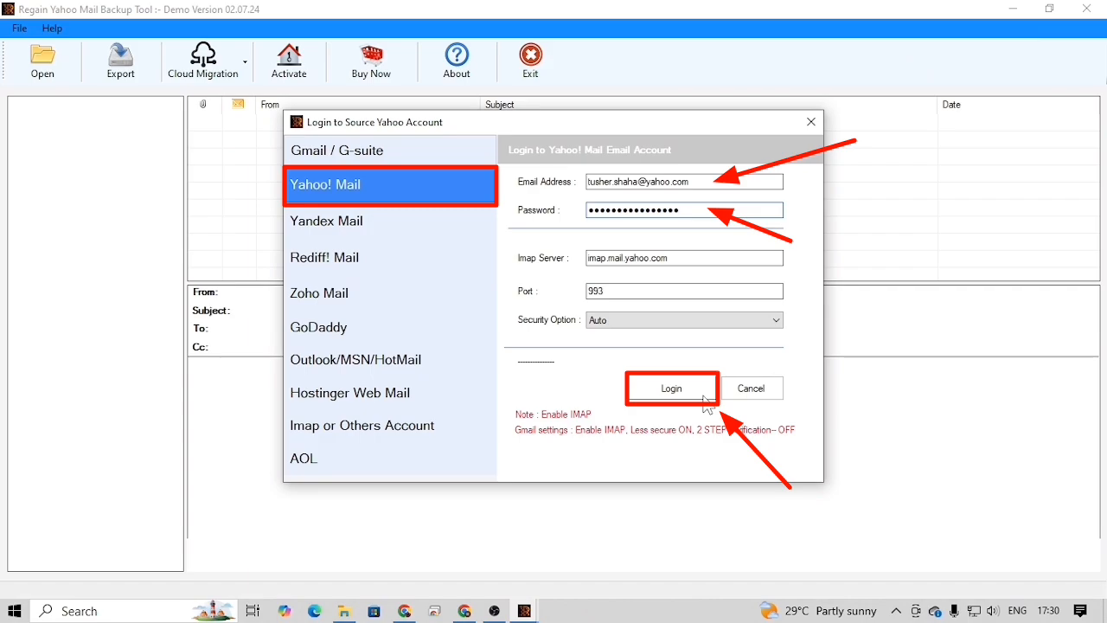
- Log in to the Yahoo account so its folders and Inbox messages are listed
click(671, 387)
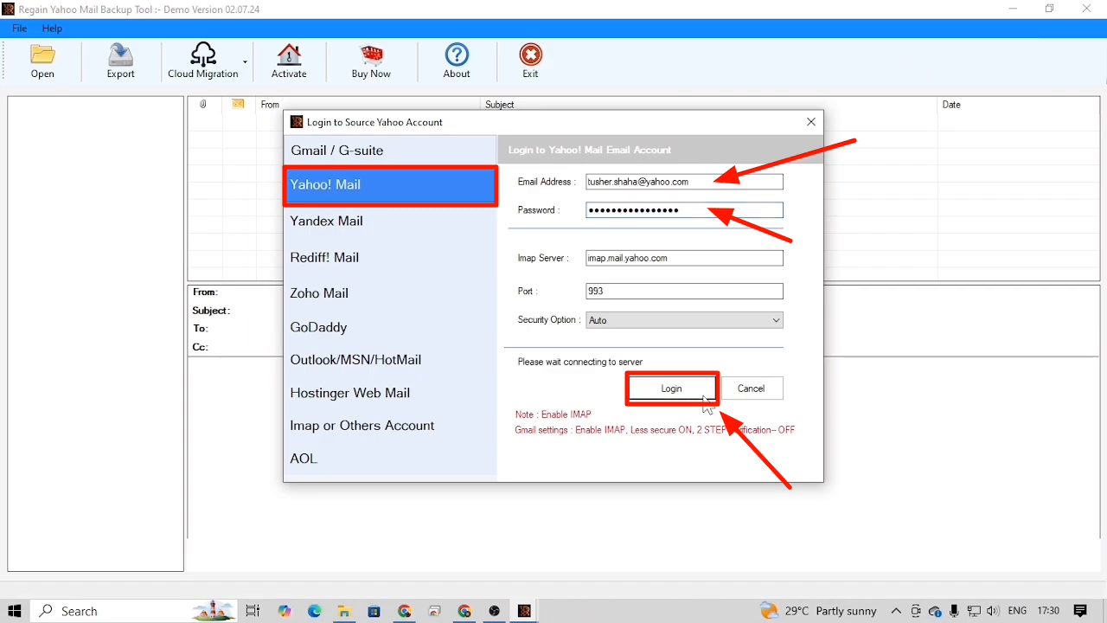
click(671, 387)
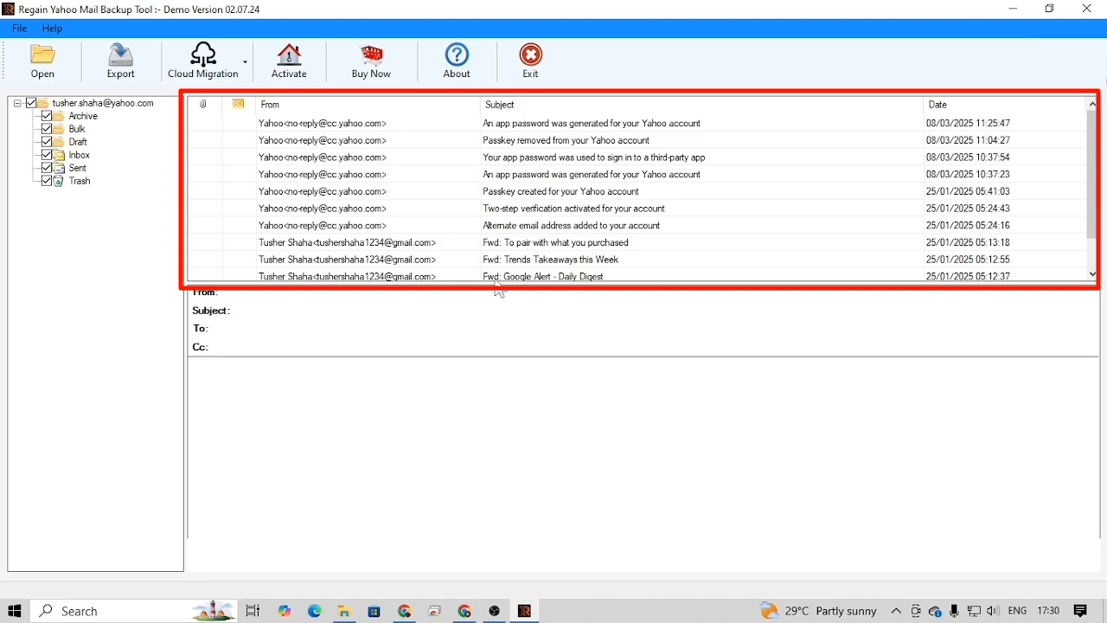
- Preview the app password notification message, then bring up the mailbox export options
click(591, 123)
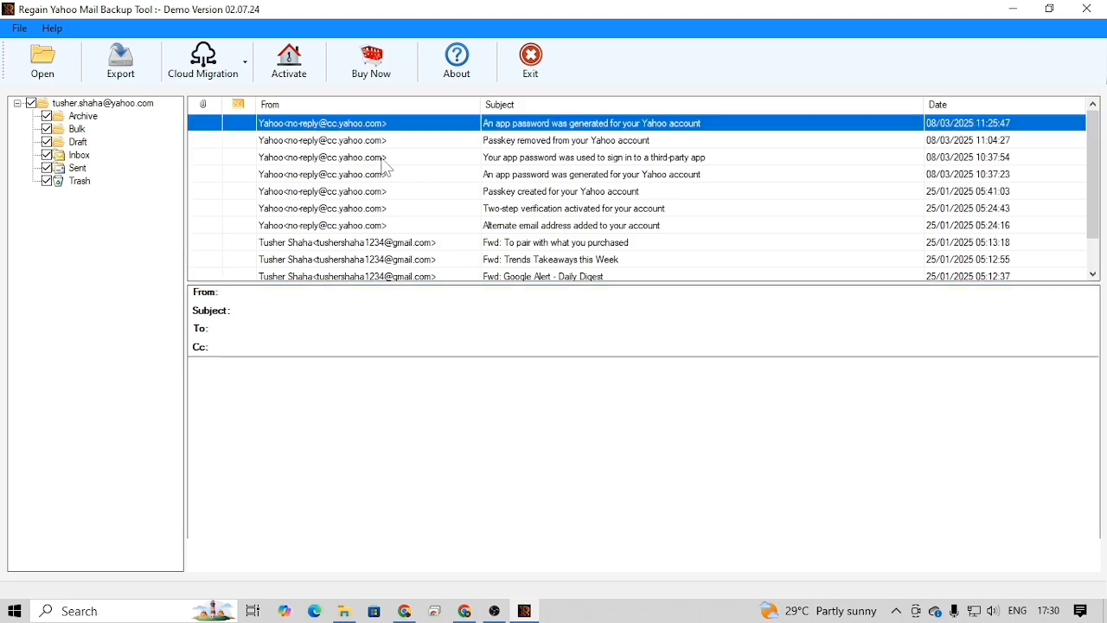
click(592, 123)
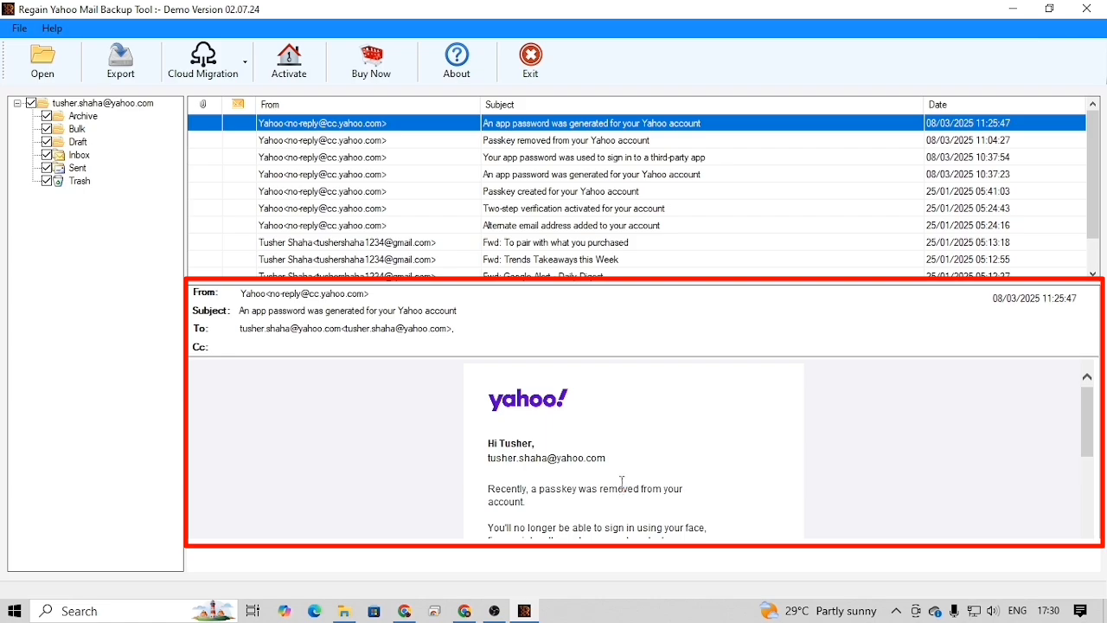
mouse_move(176, 195)
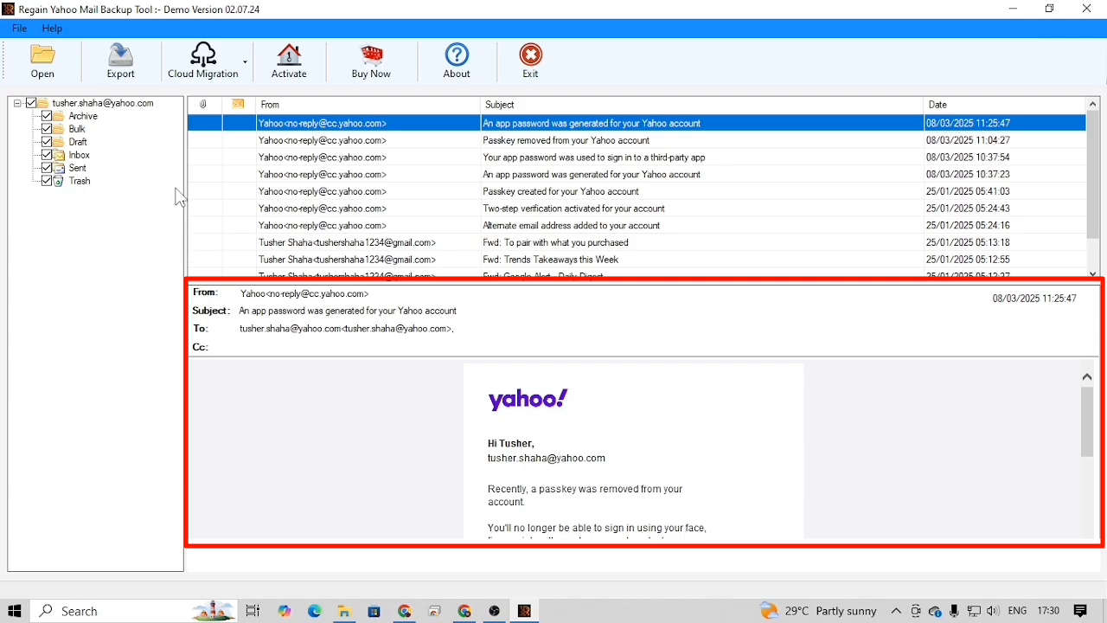
click(121, 62)
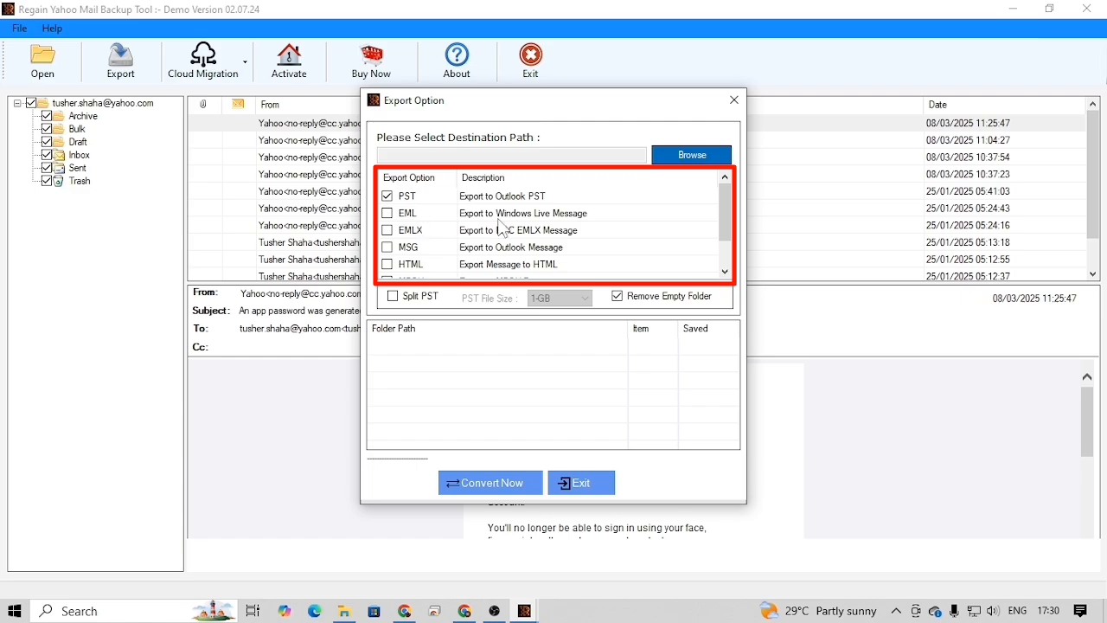
- Keep PST format and set the destination to the 'save here' folder on Local Disk (F:)
click(388, 196)
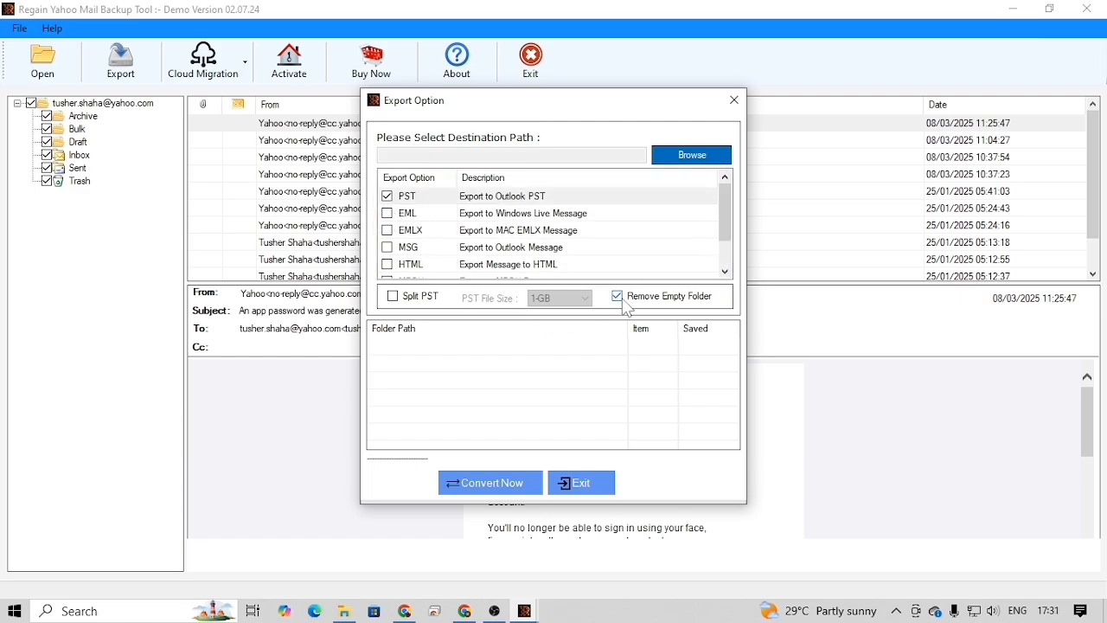
click(691, 153)
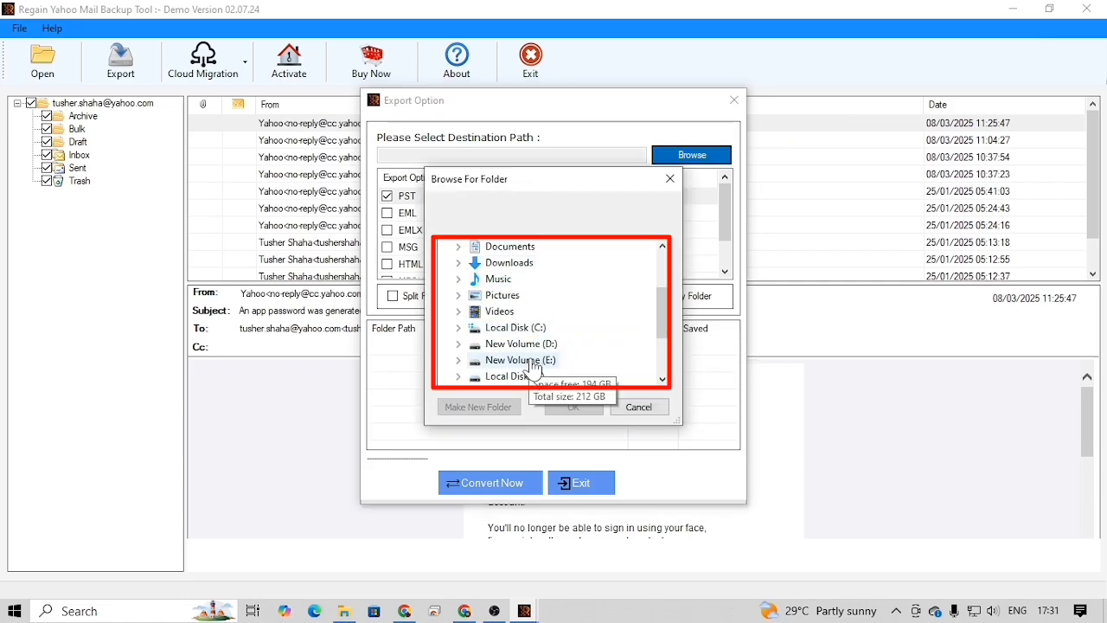
click(460, 294)
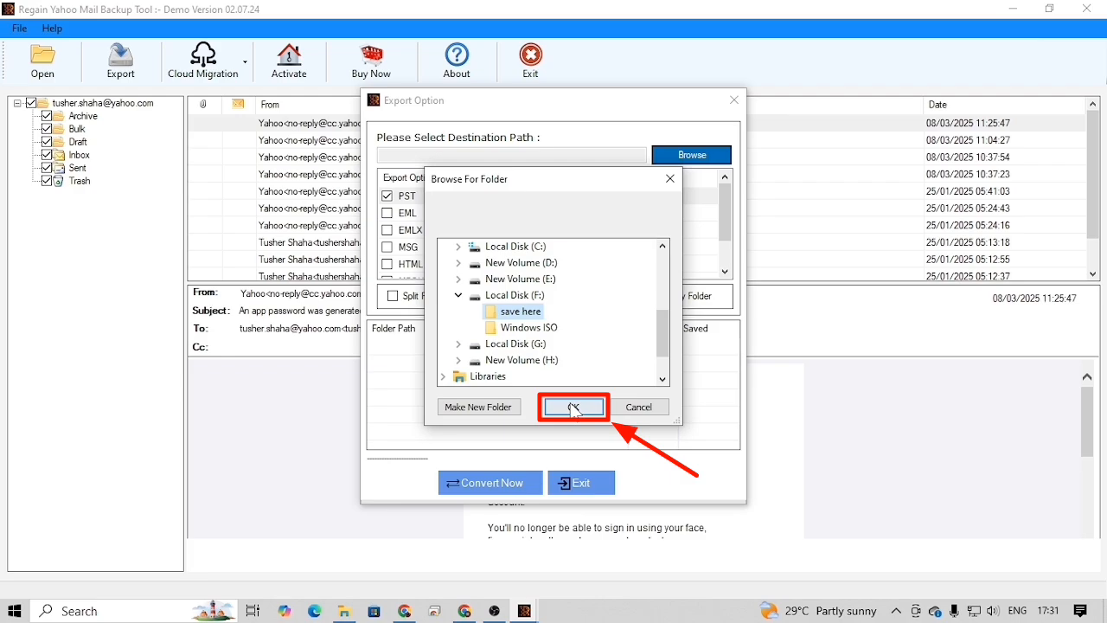
click(573, 406)
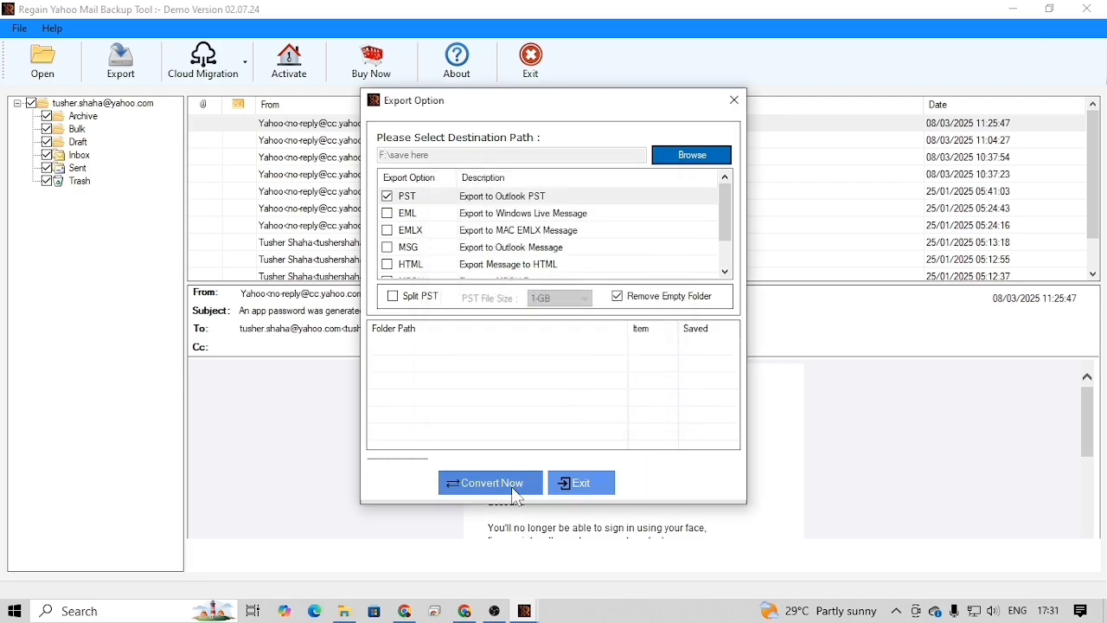
- Convert the mailbox to a PST file and confirm completion to view the saved output
click(490, 482)
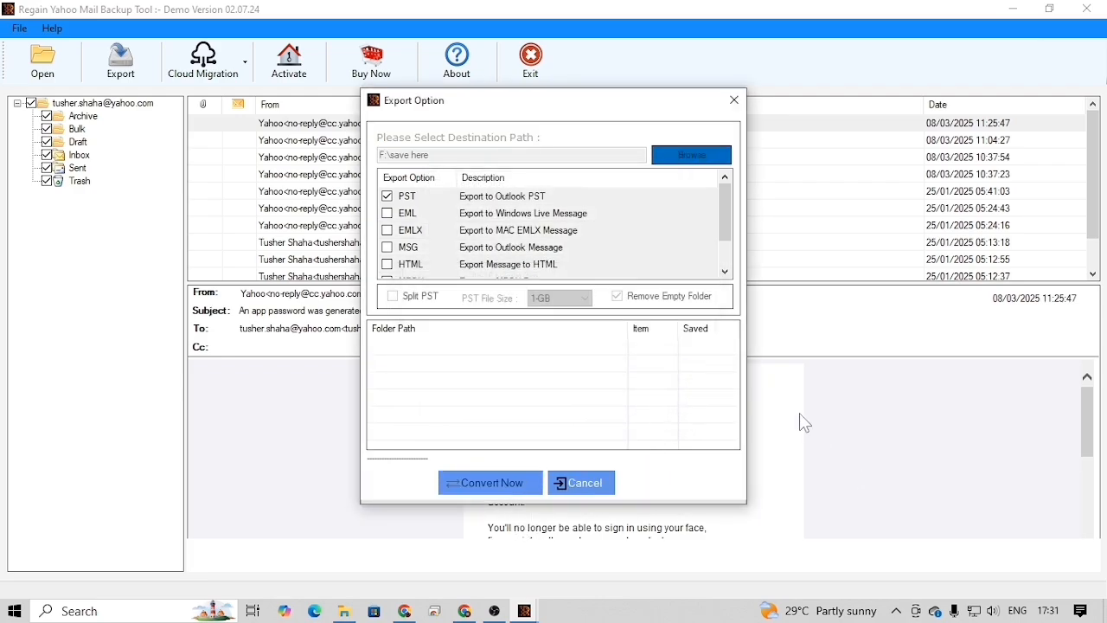
click(489, 482)
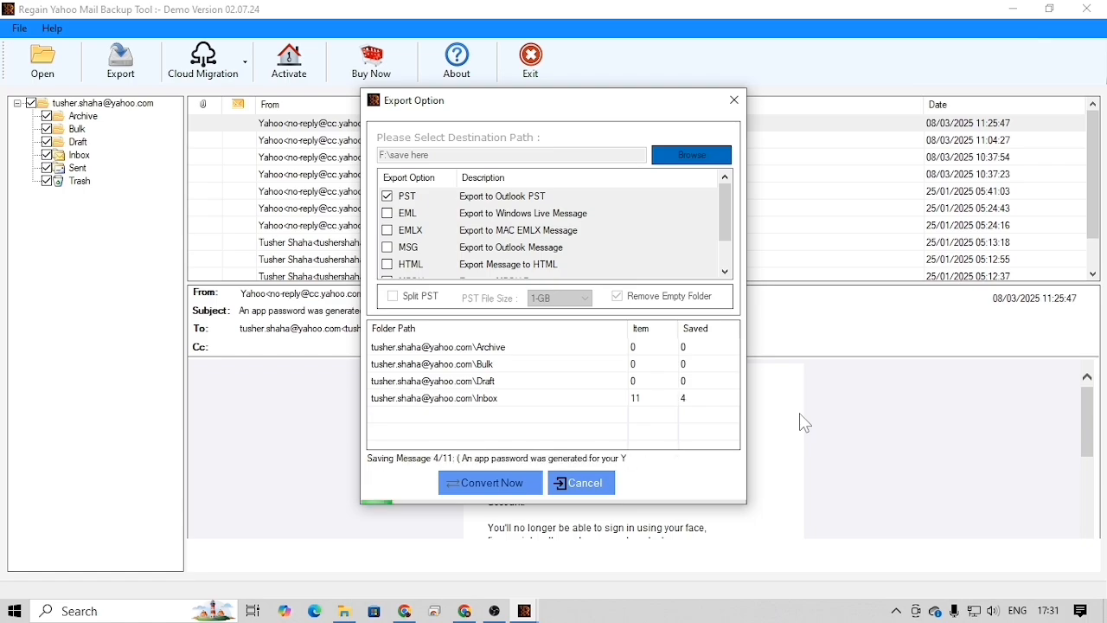
click(688, 155)
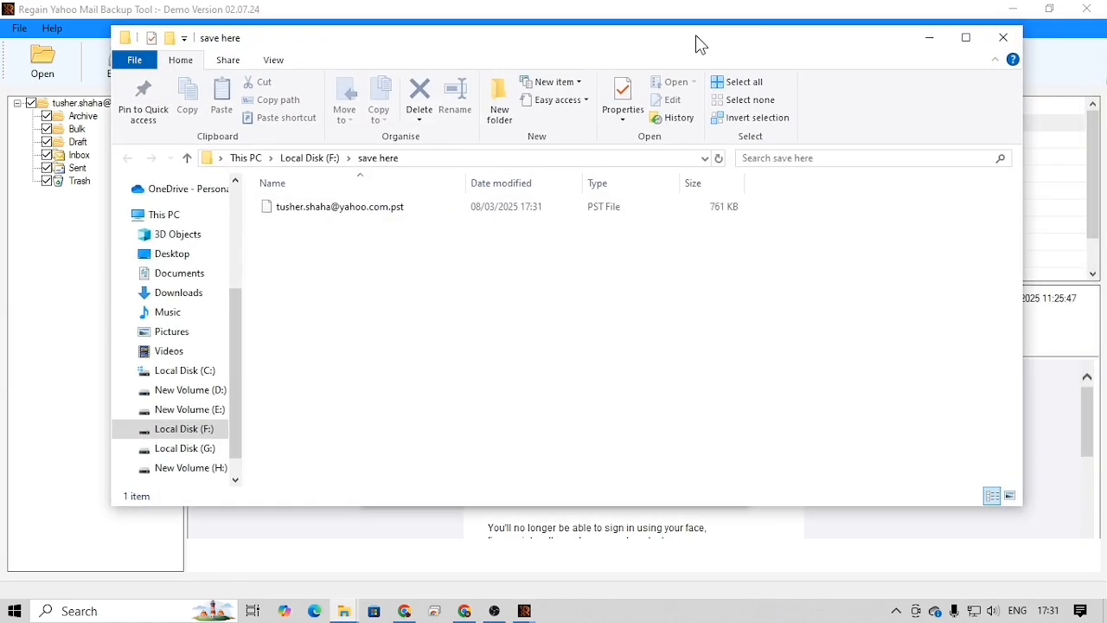
- Close the File Explorer view of the 'save here' folder holding the PST backup
click(339, 206)
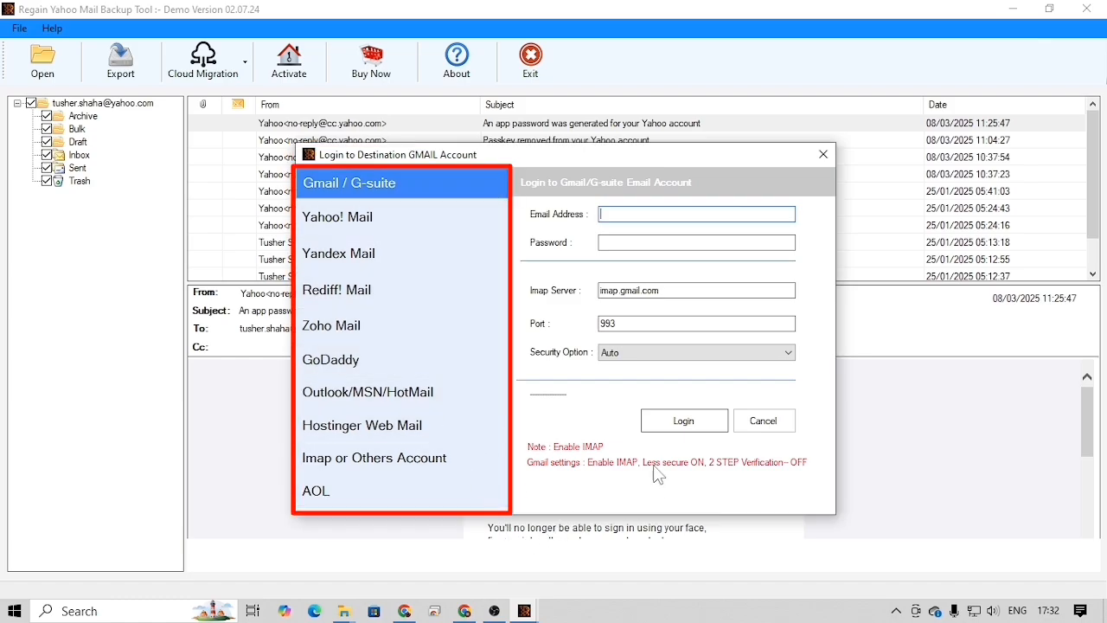
click(695, 215)
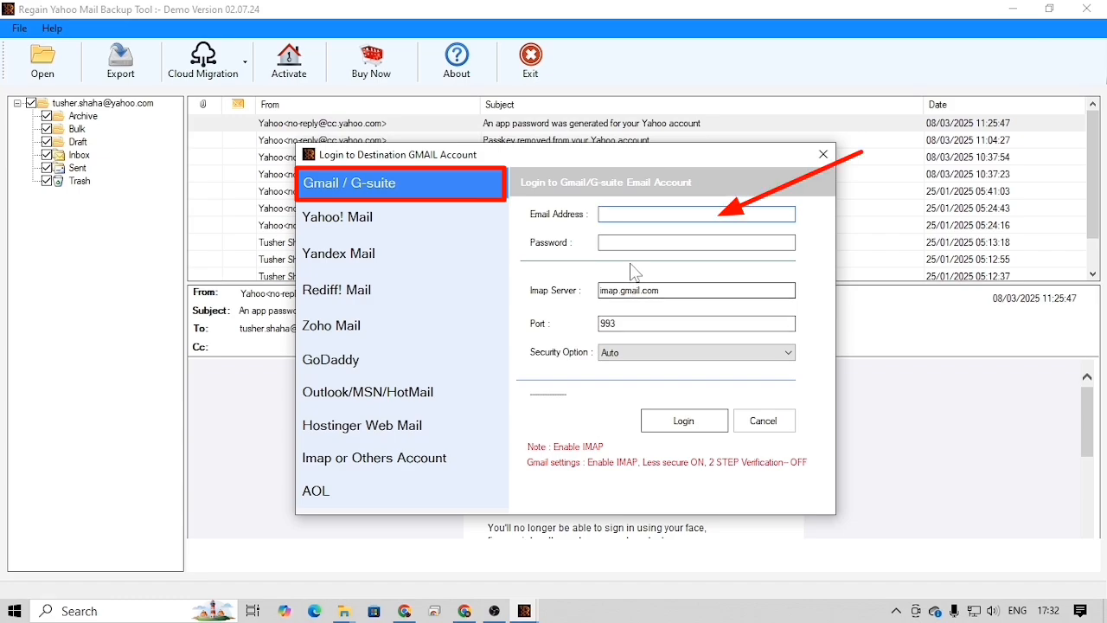
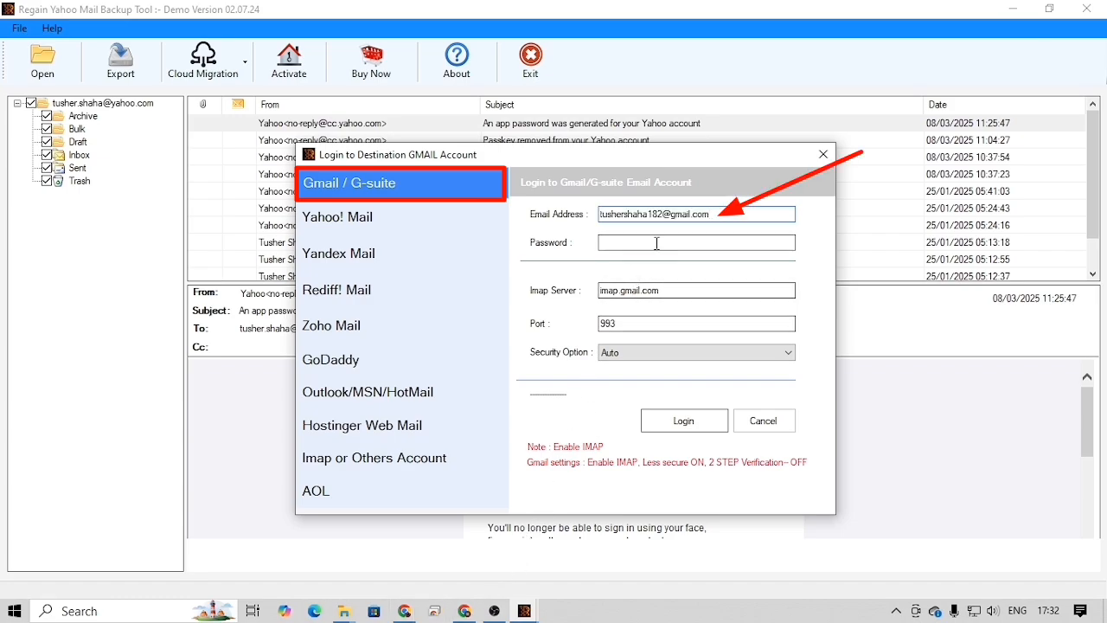